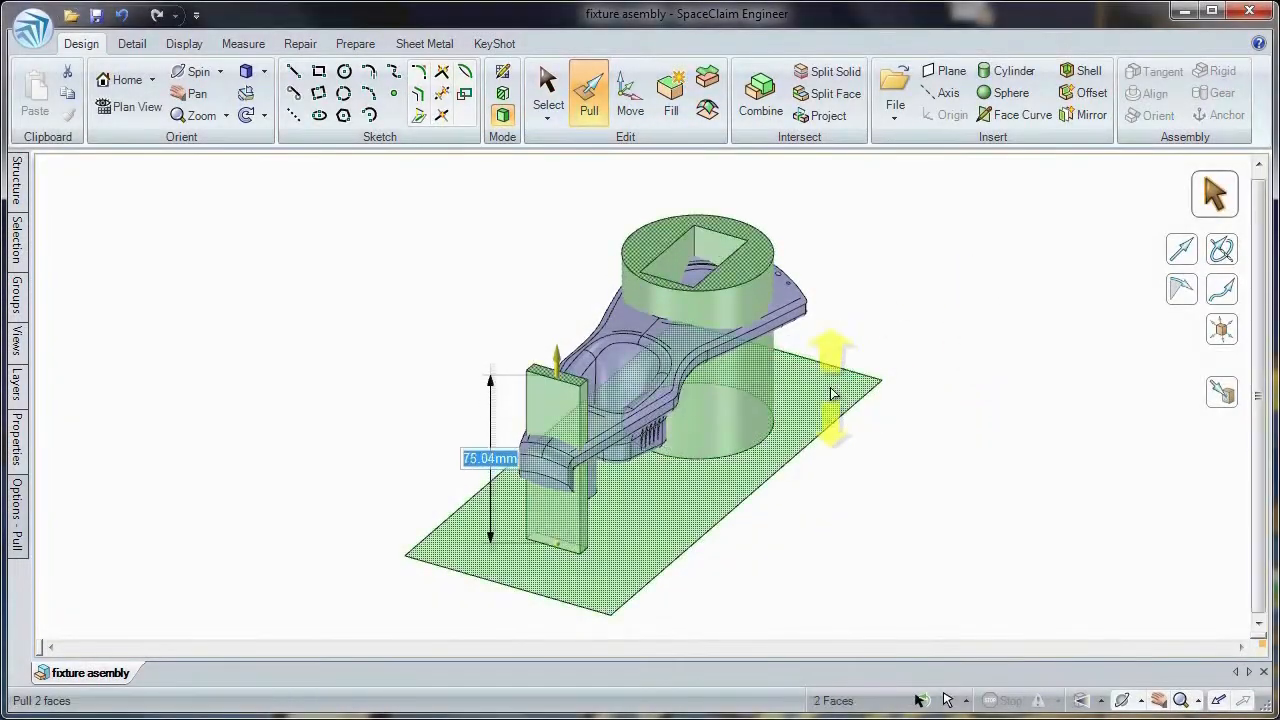
- Extrude the base plate, support block and round riser, then trim the supports to the casting with Combine
left_click(760, 90)
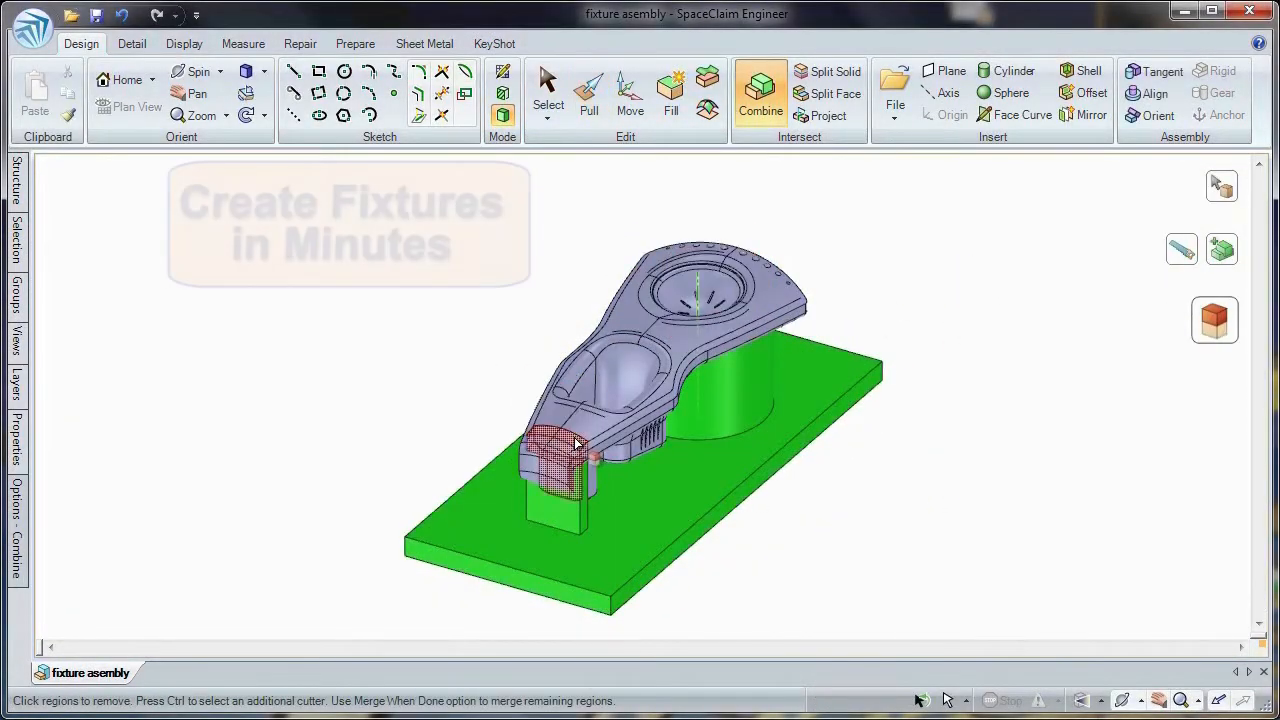
left_click(588, 90)
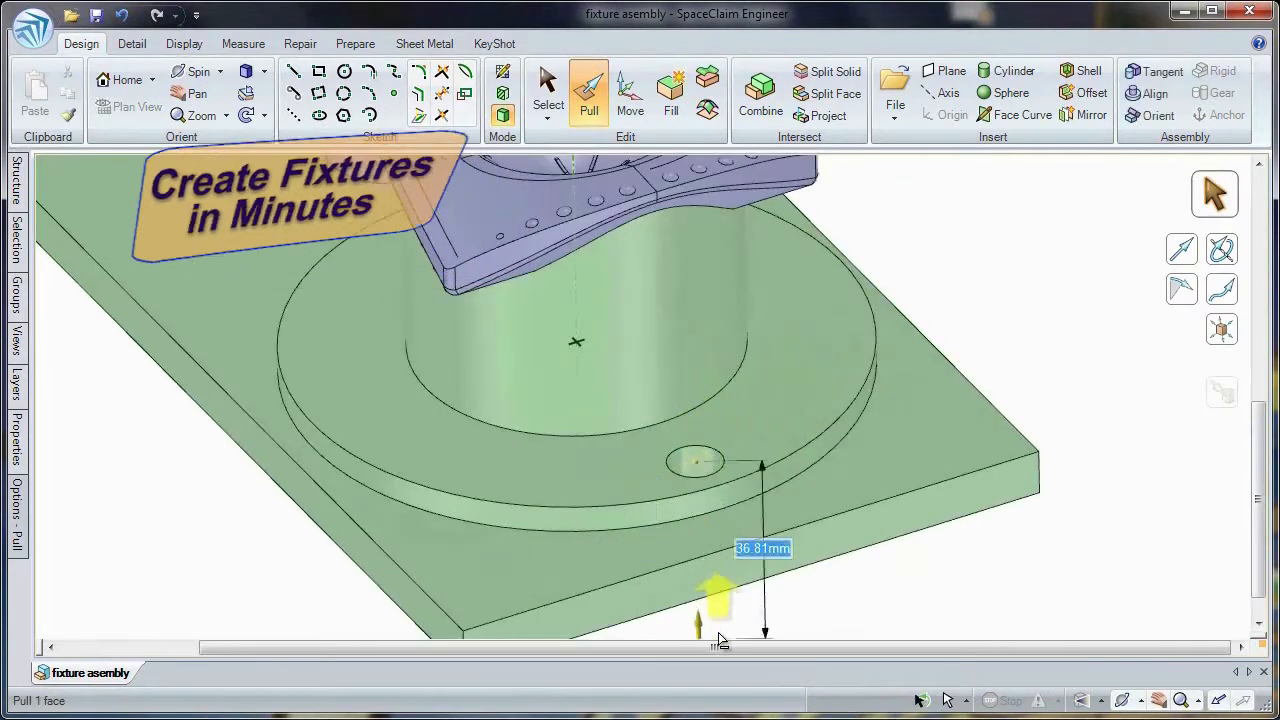
left_click(628, 90)
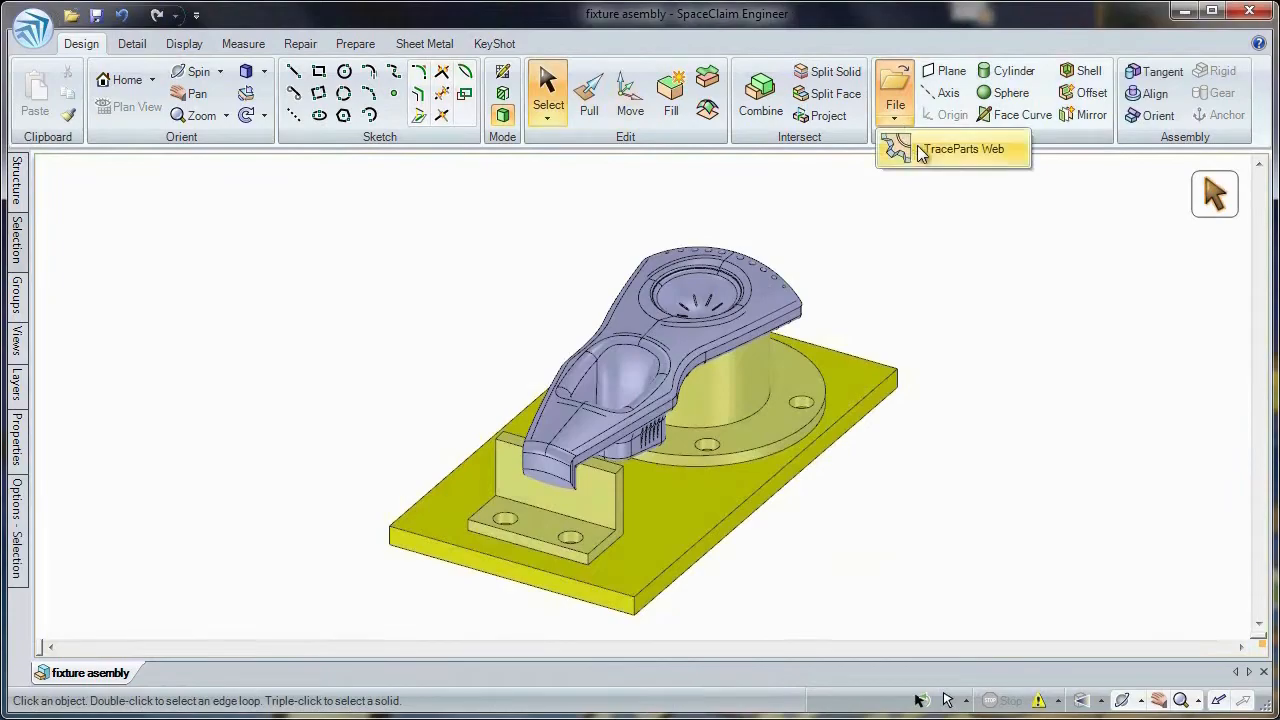
- Add locating pins and the threaded clamp block, and shift the clamp into place over the casting
left_click(962, 148)
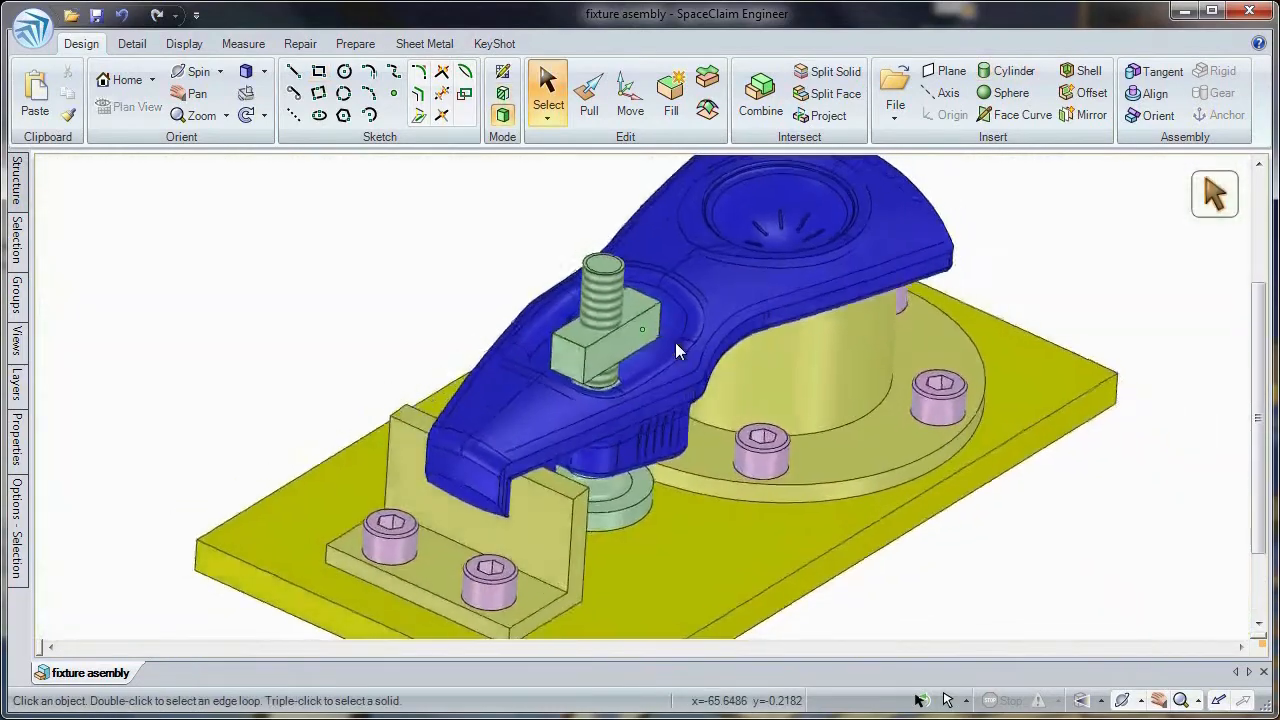
left_click(630, 90)
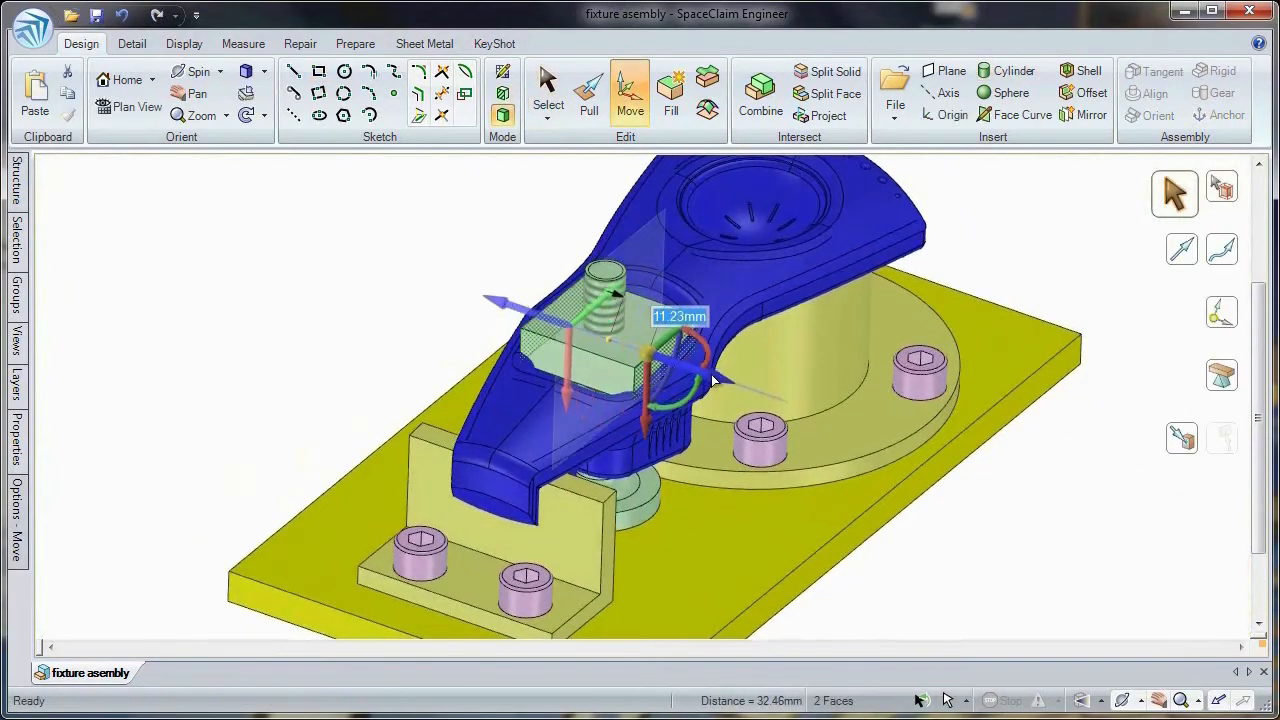
left_click(548, 96)
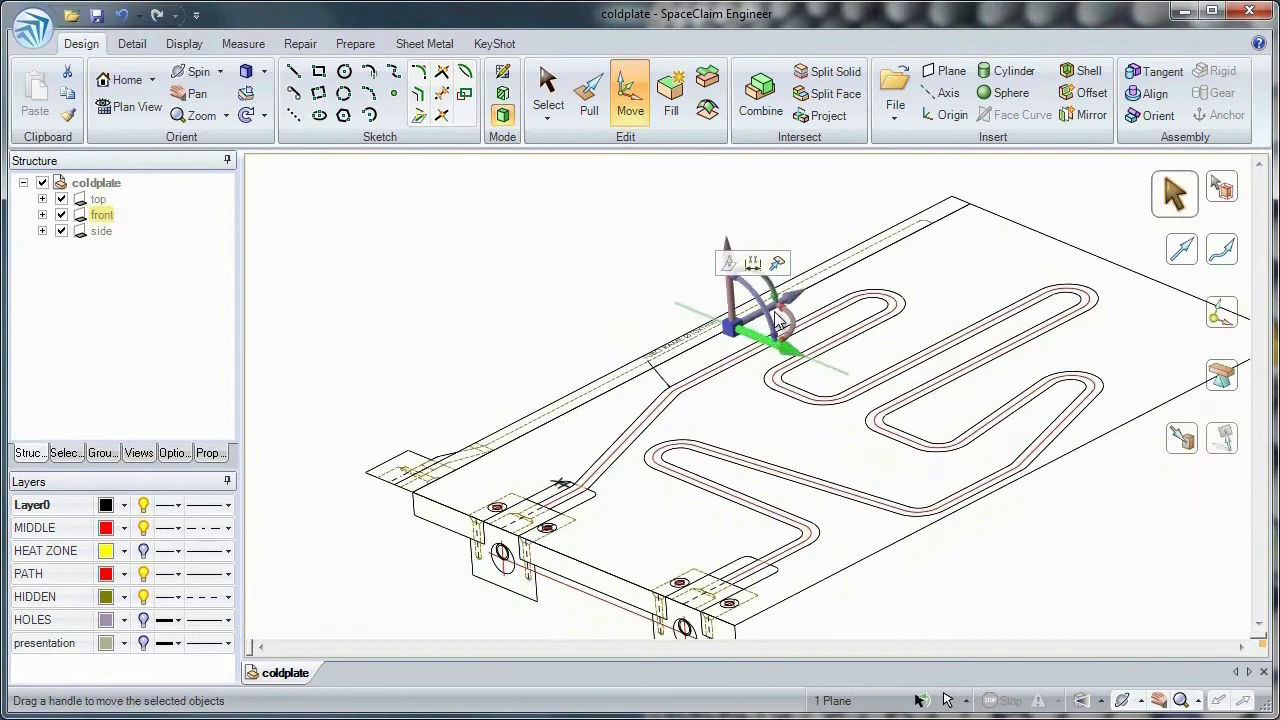
- Build the 2D coldplate layout into a solid plate with a swept serpentine tube and two mounting blocks
left_click(588, 90)
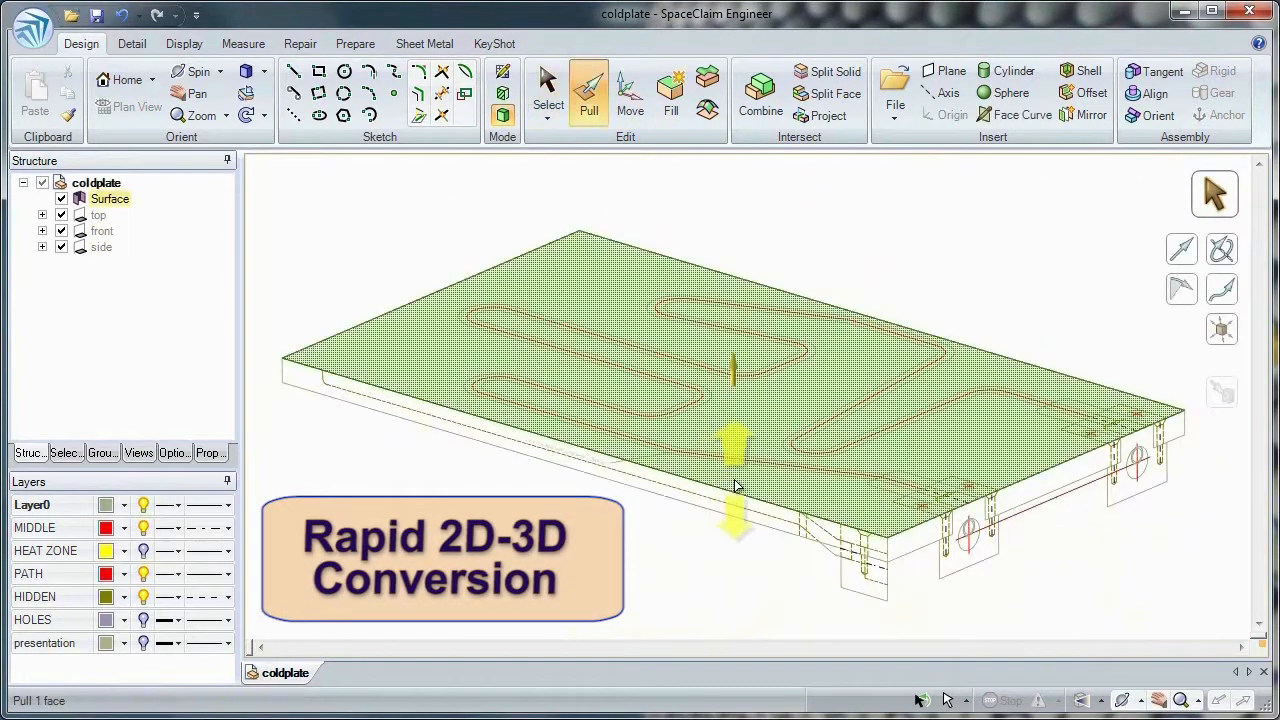
left_click(548, 90)
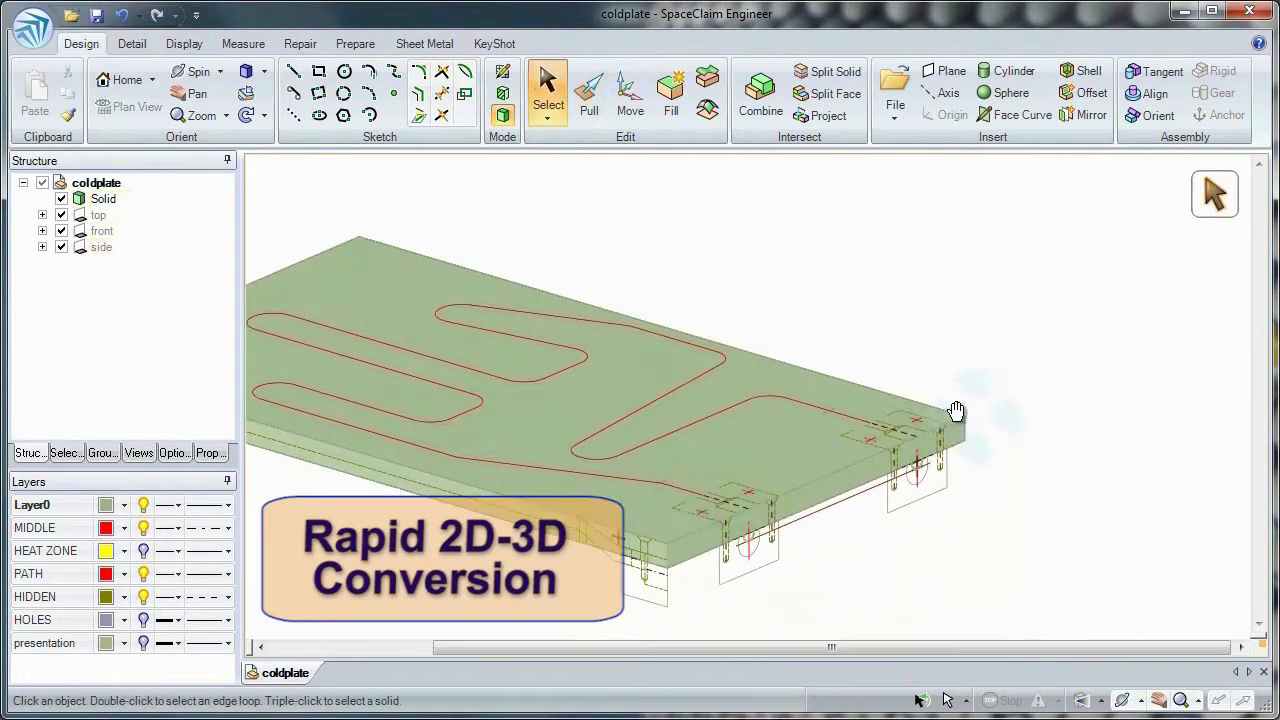
left_click(588, 90)
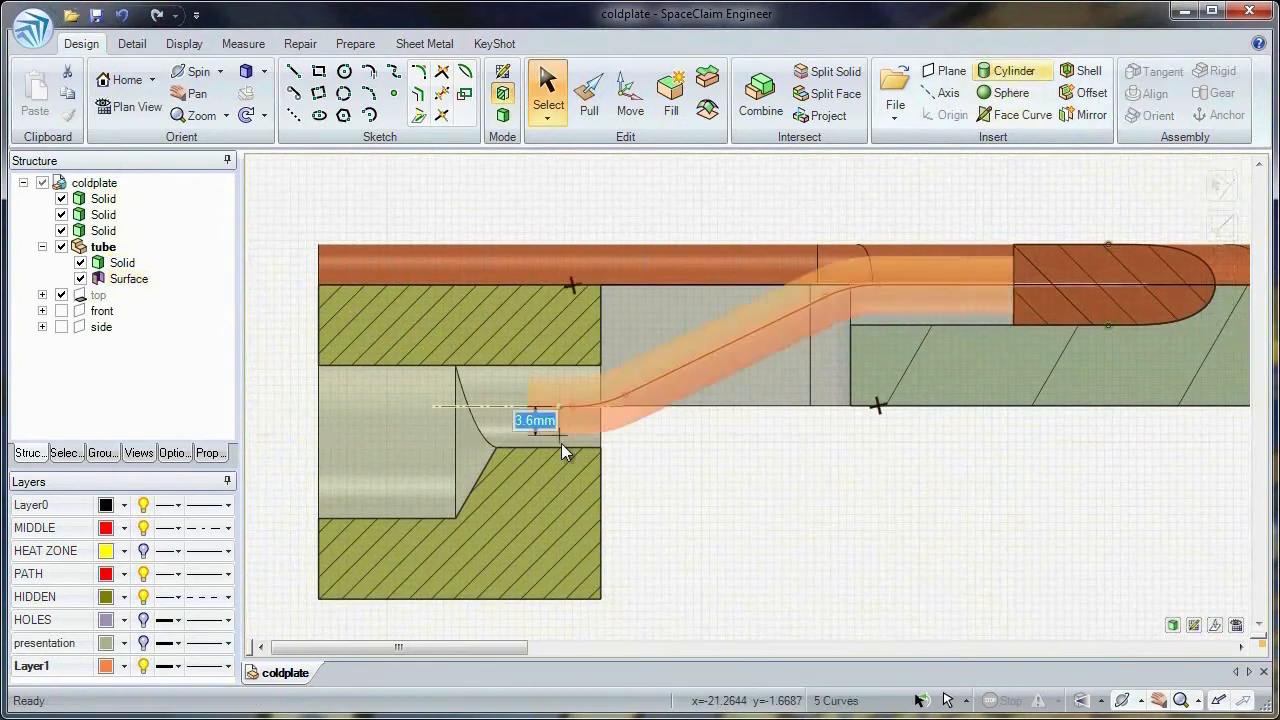
left_click(628, 90)
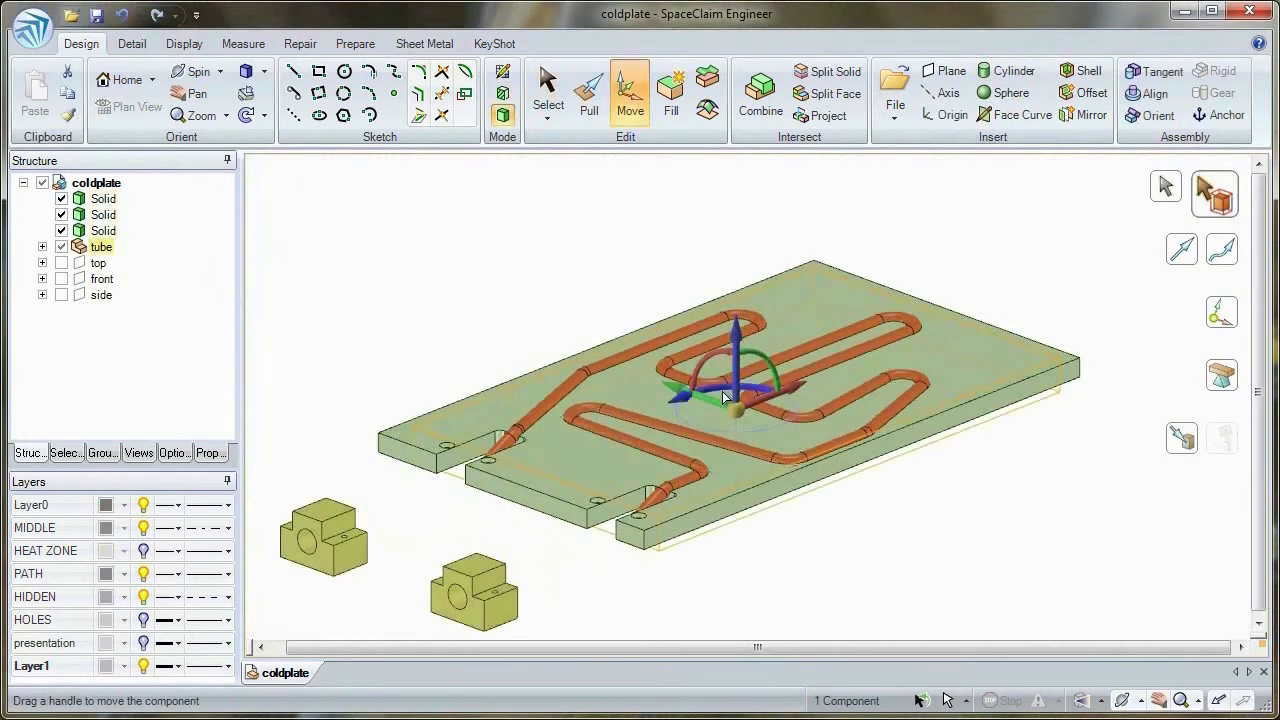
left_click(598, 404)
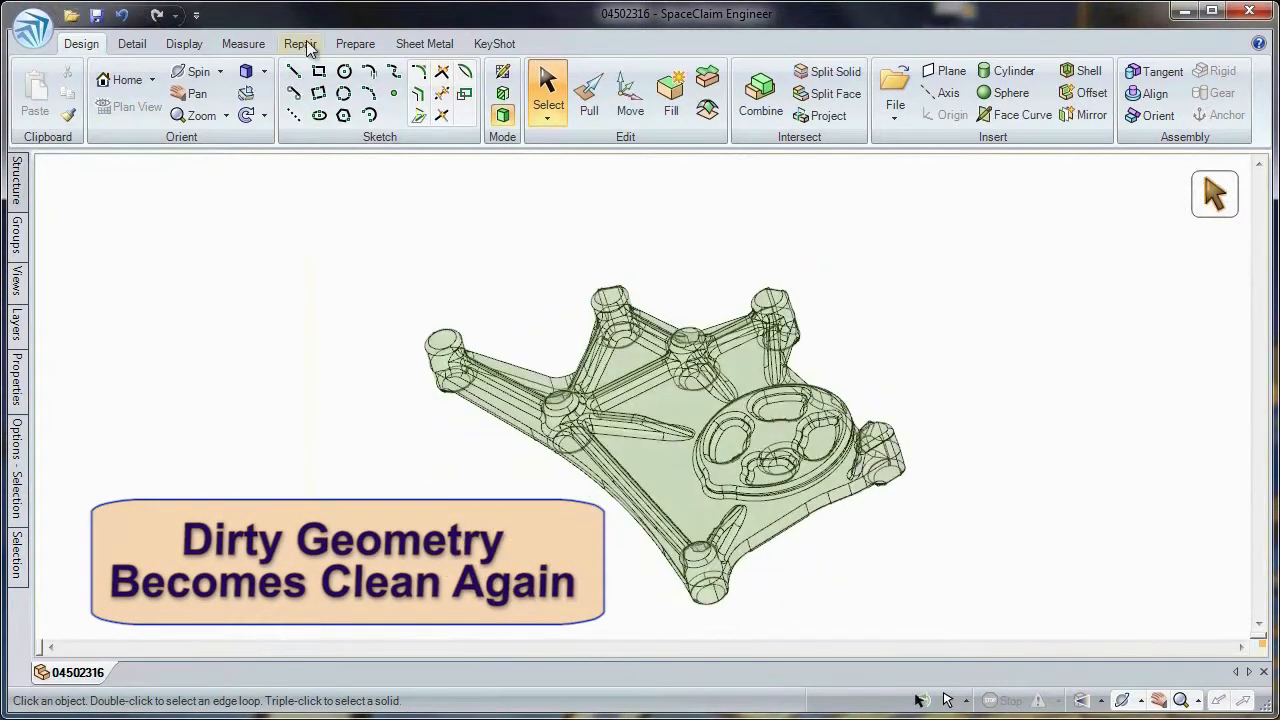
- Repair the 04502316 casting's flagged problem edges with Split Edges and Merge Faces fixes
left_click(300, 44)
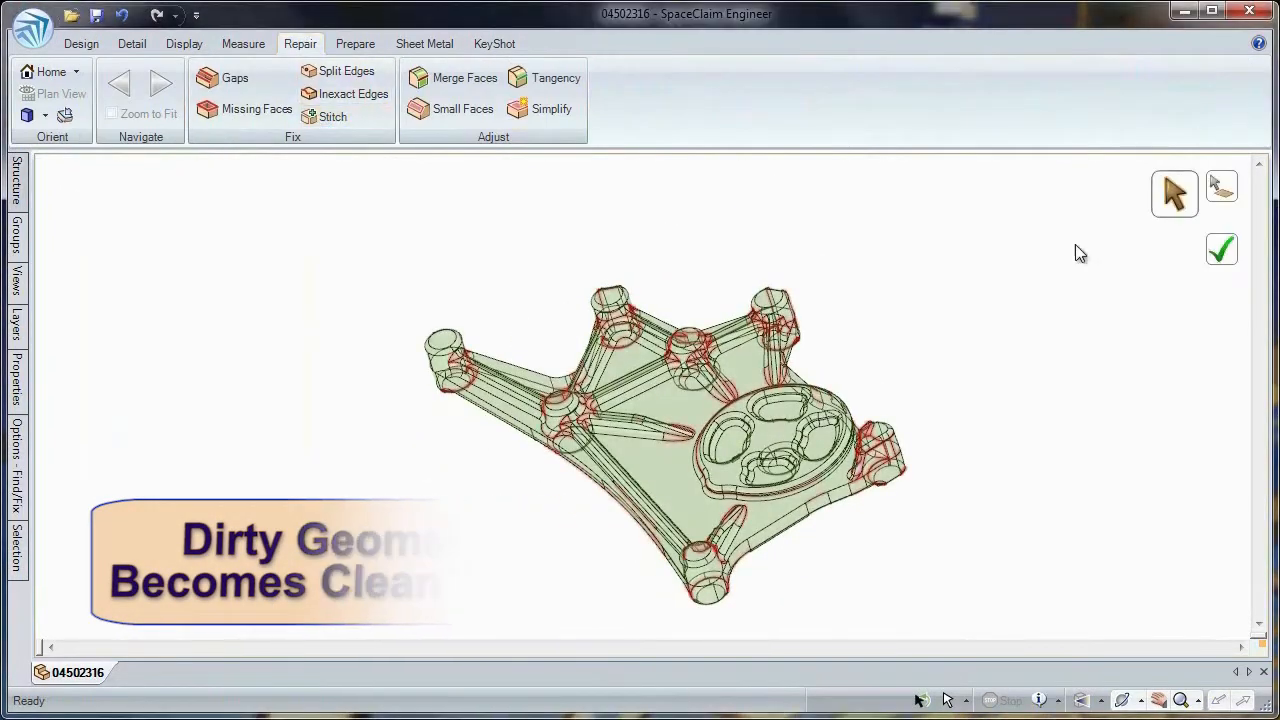
left_click(256, 108)
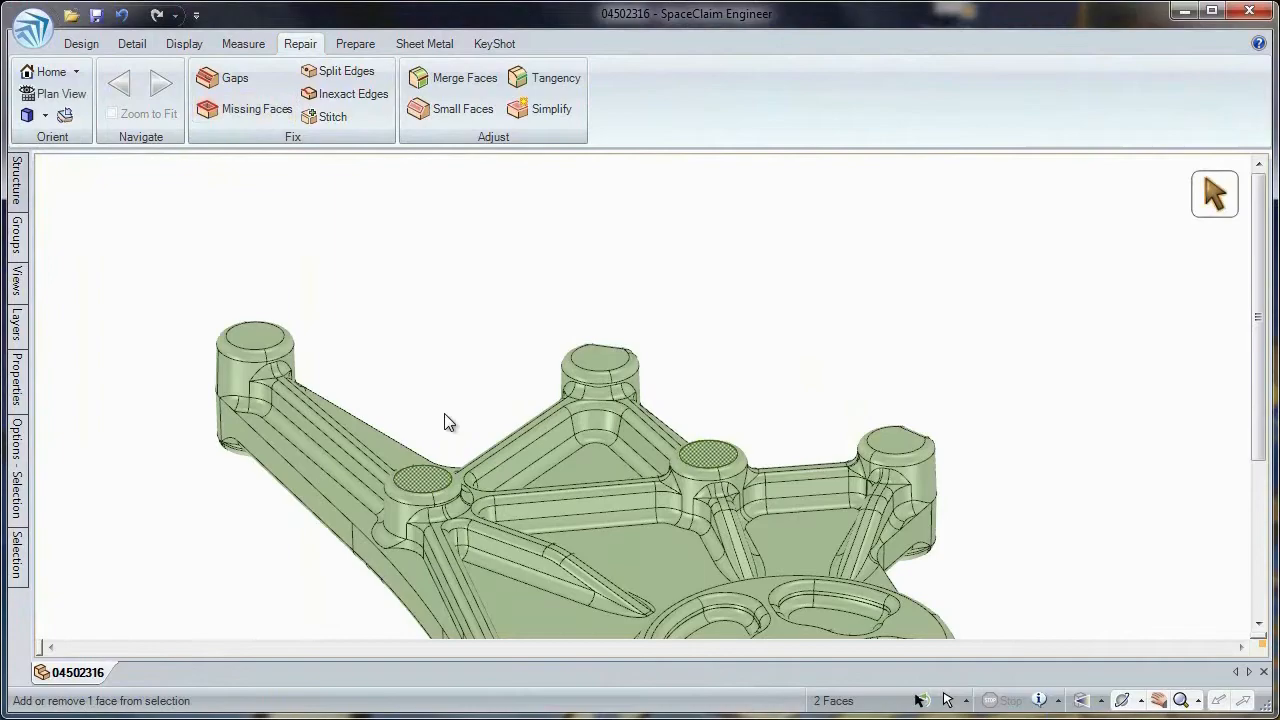
left_click(80, 44)
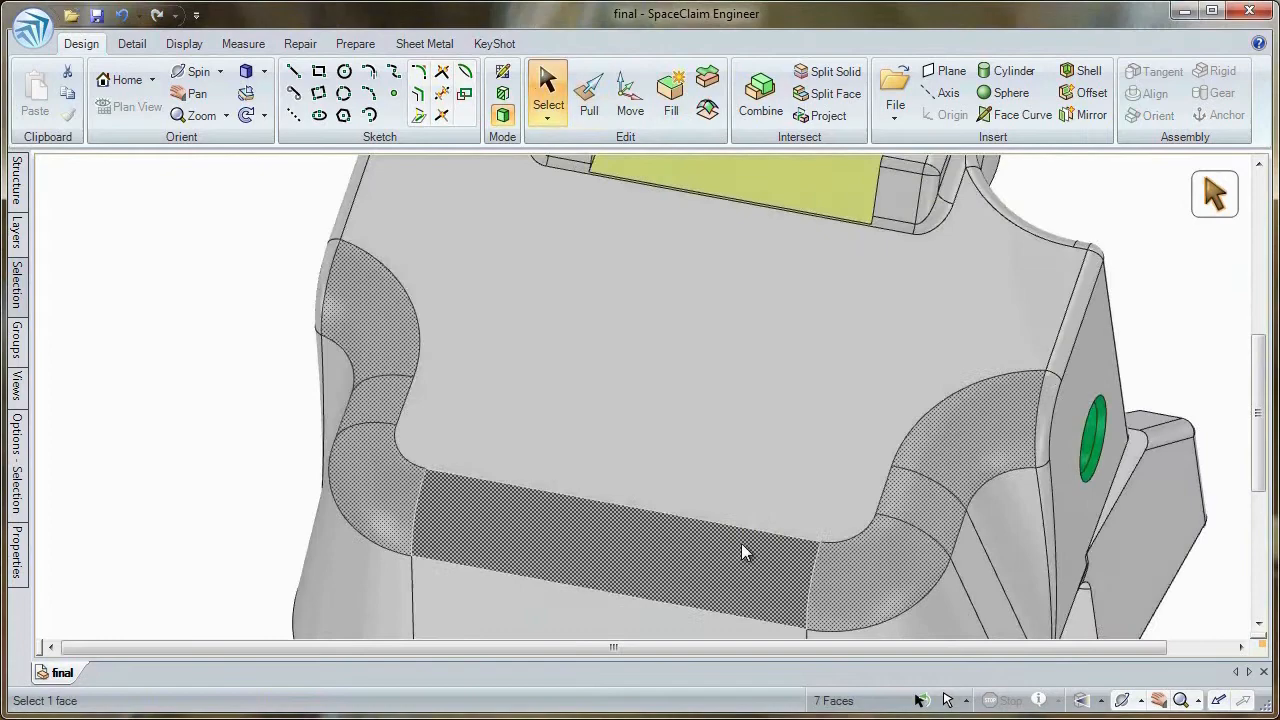
- Pull the machined pad with two round holes back to its as-cast position
left_click(588, 90)
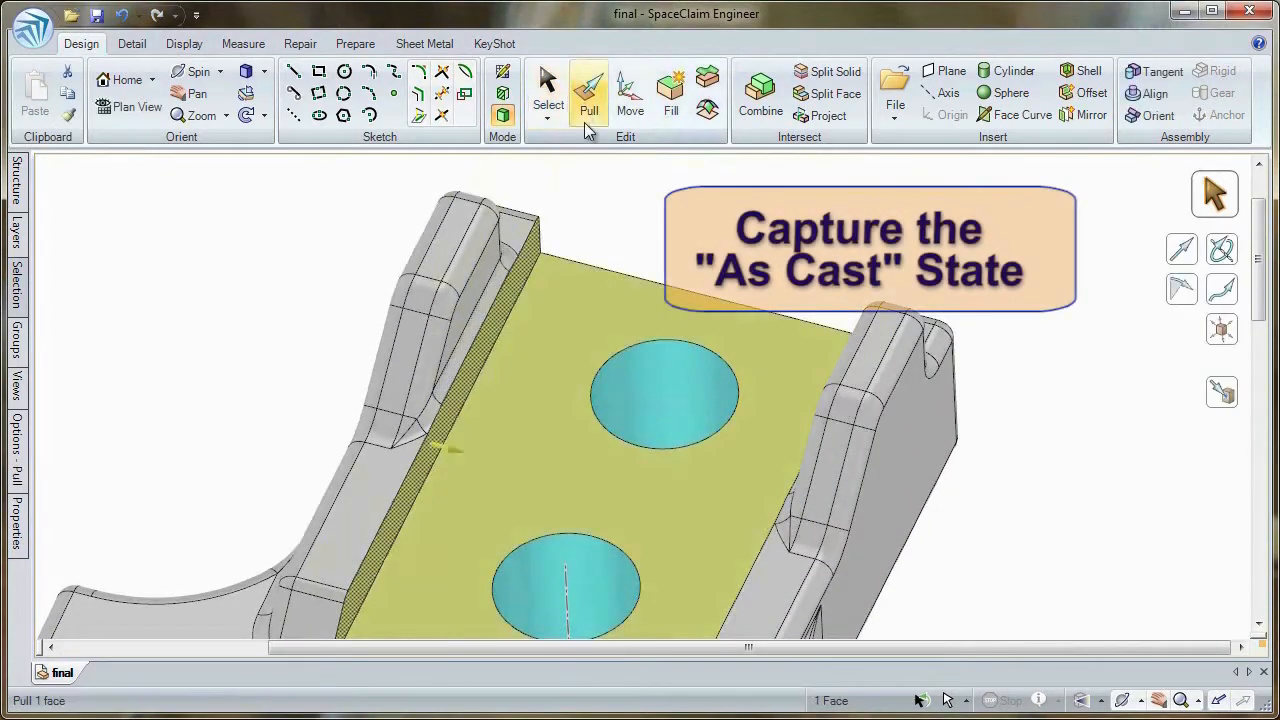
left_click(548, 96)
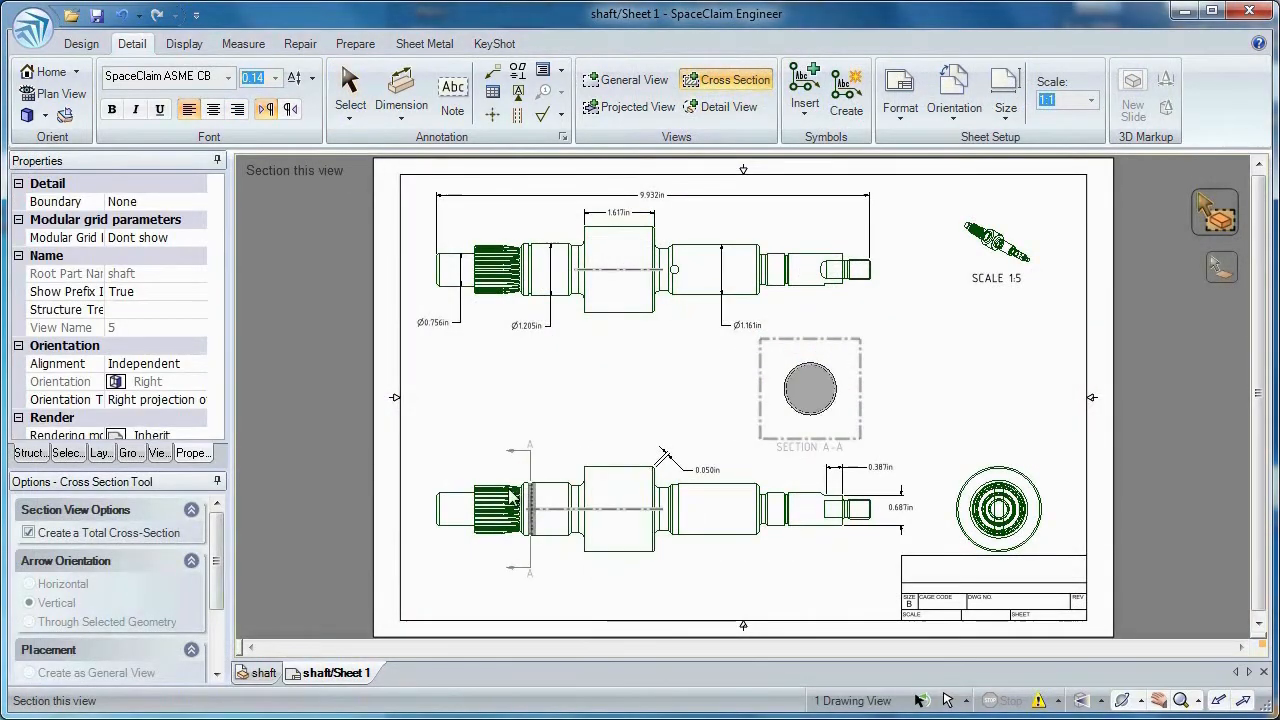
- Add Section A-A to the shaft drawing and start a detail view at the splined end
left_click(724, 106)
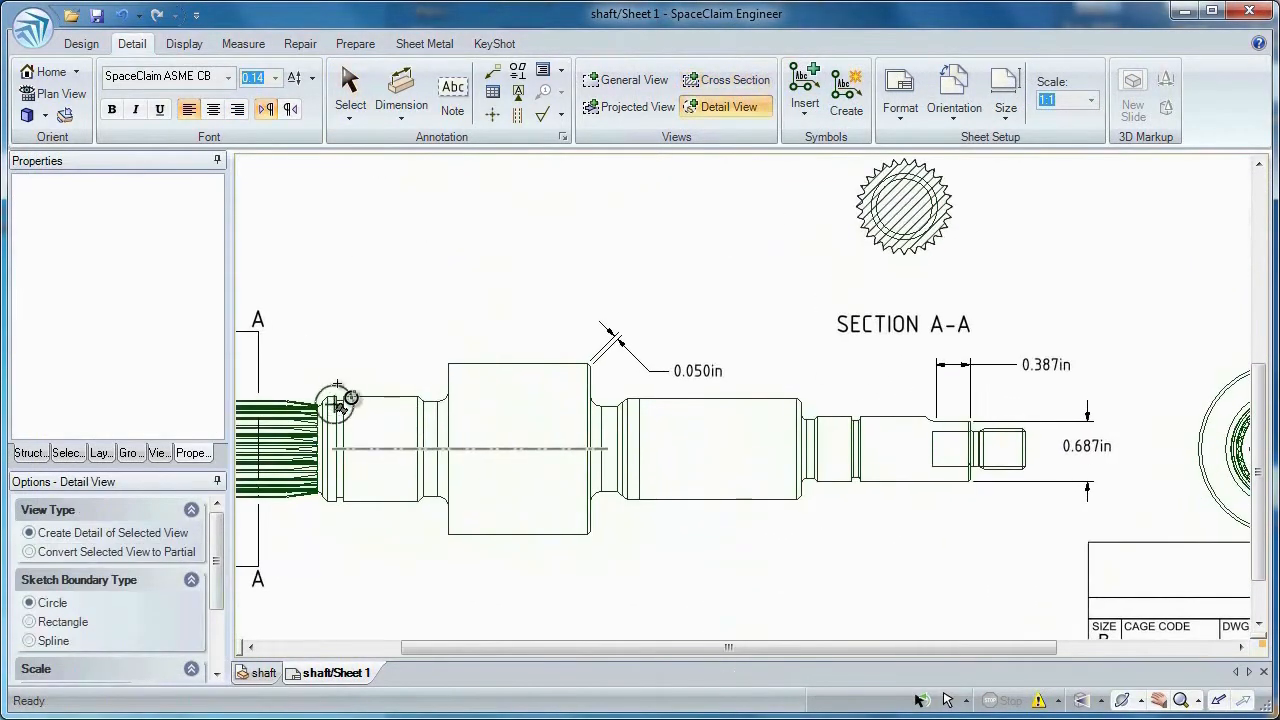
left_click(400, 88)
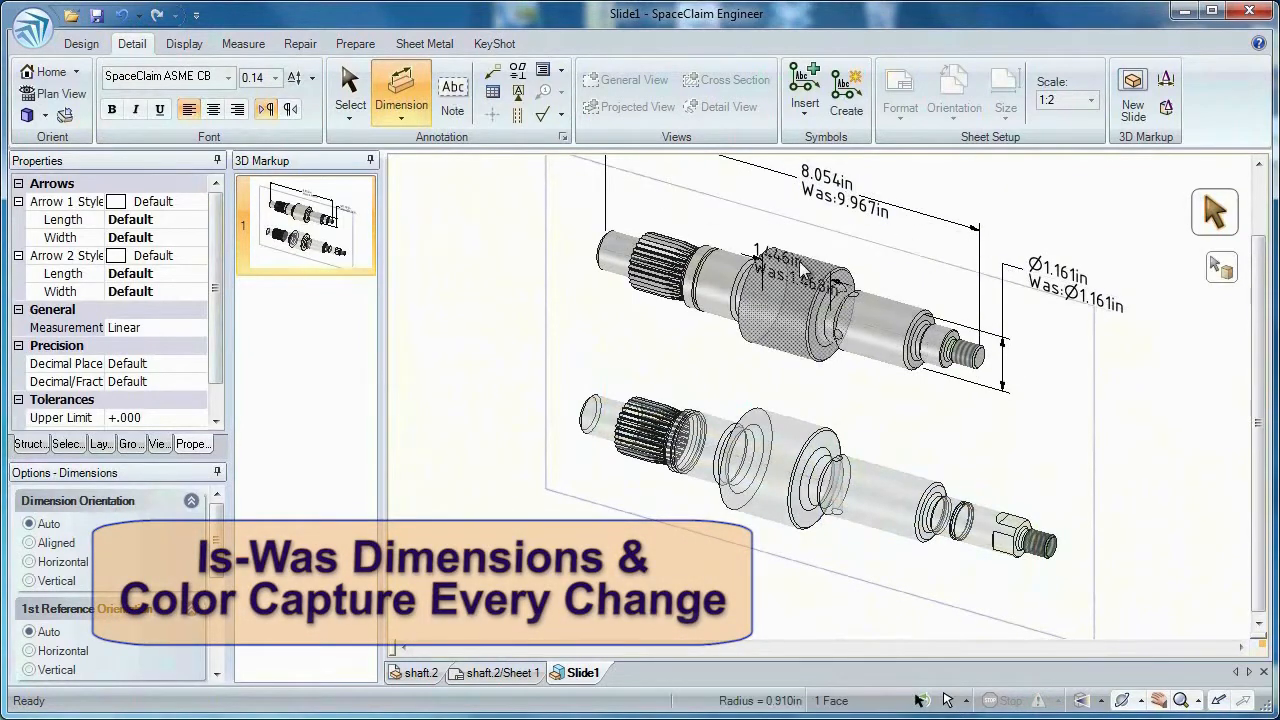
- Add is-was dimensions on a 3D markup slide, such as 8.054in that was 9.967in
left_click(348, 96)
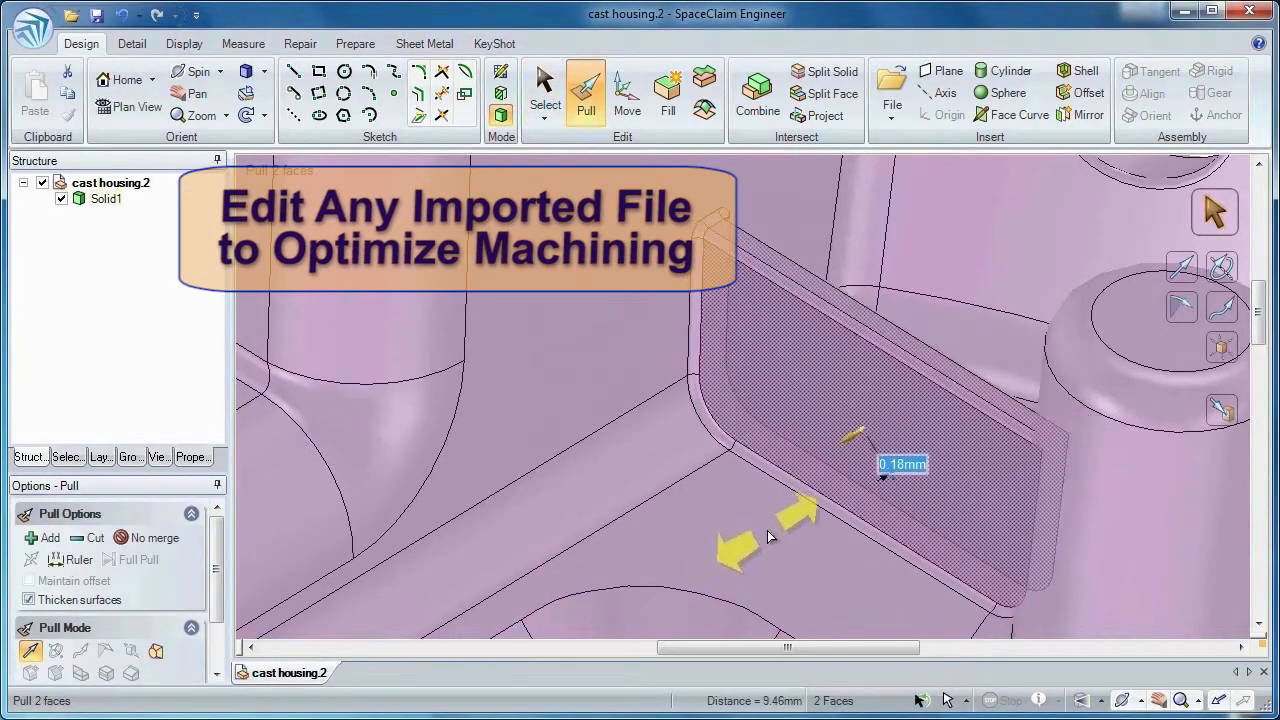
- Offset the housing wall face and display the housing with draft quality analysis
left_click(628, 90)
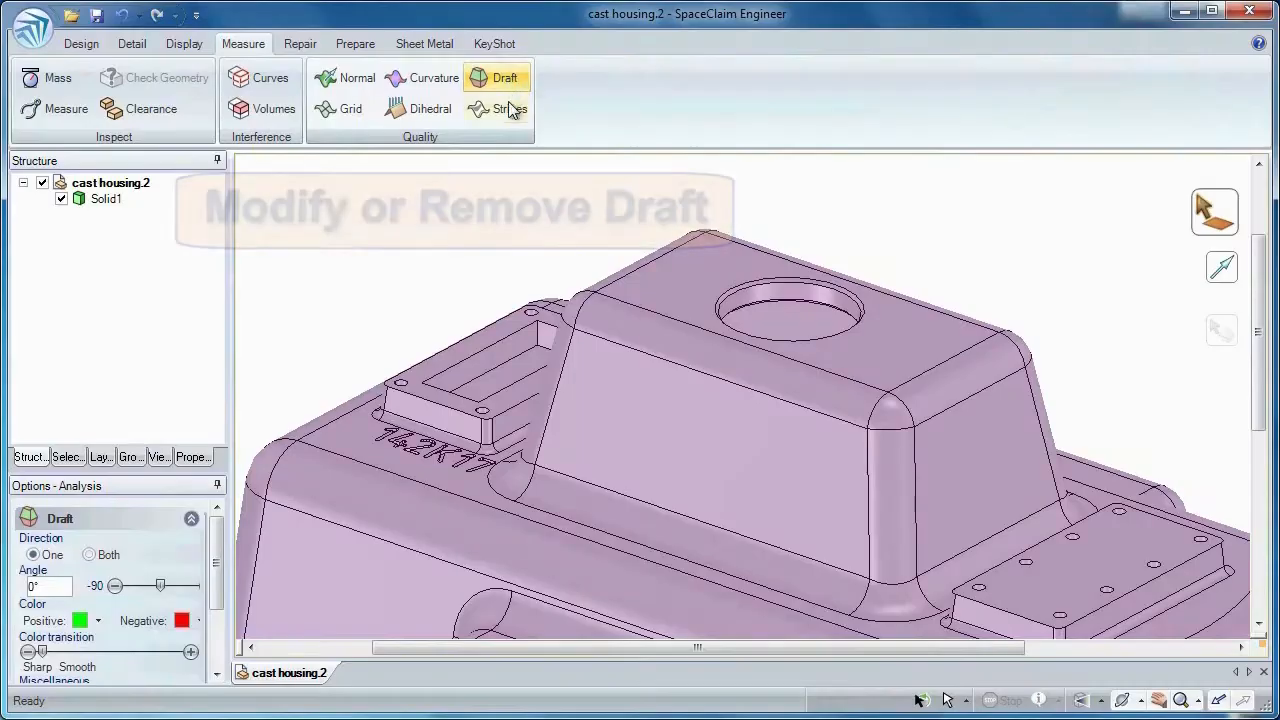
left_click(80, 44)
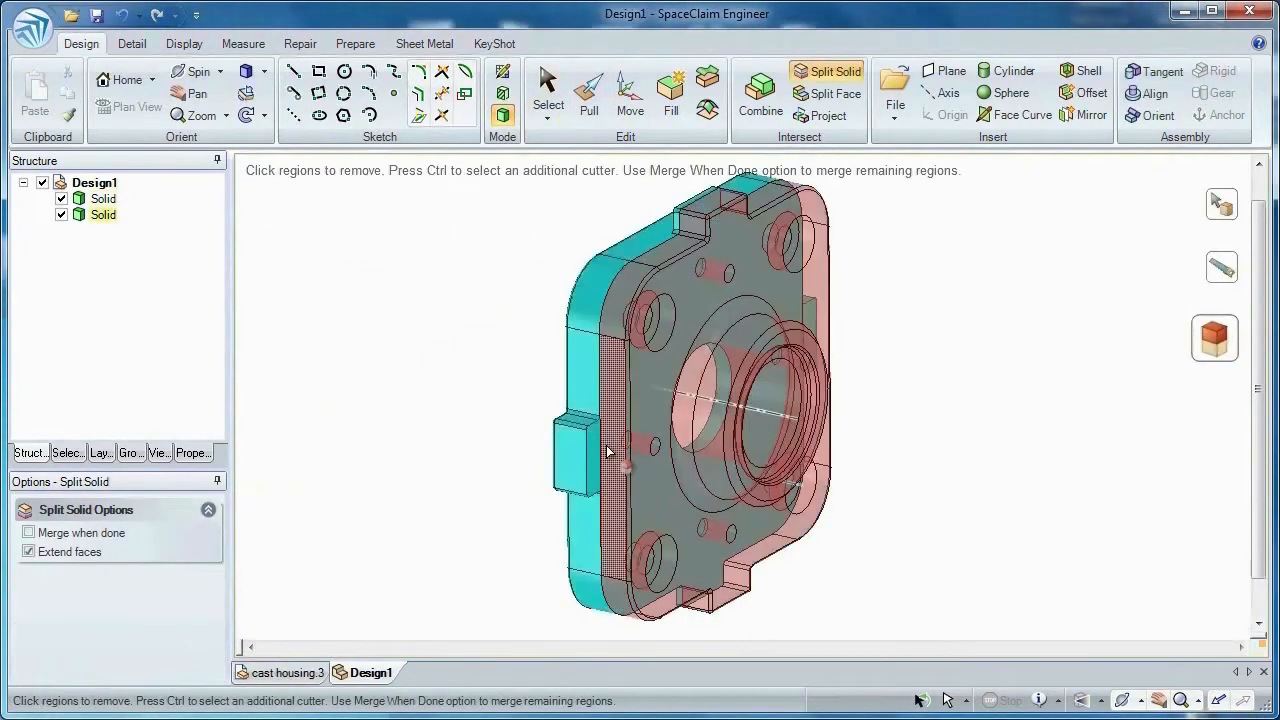
- Split the housing into two solids and pull one half away from the other
left_click(184, 44)
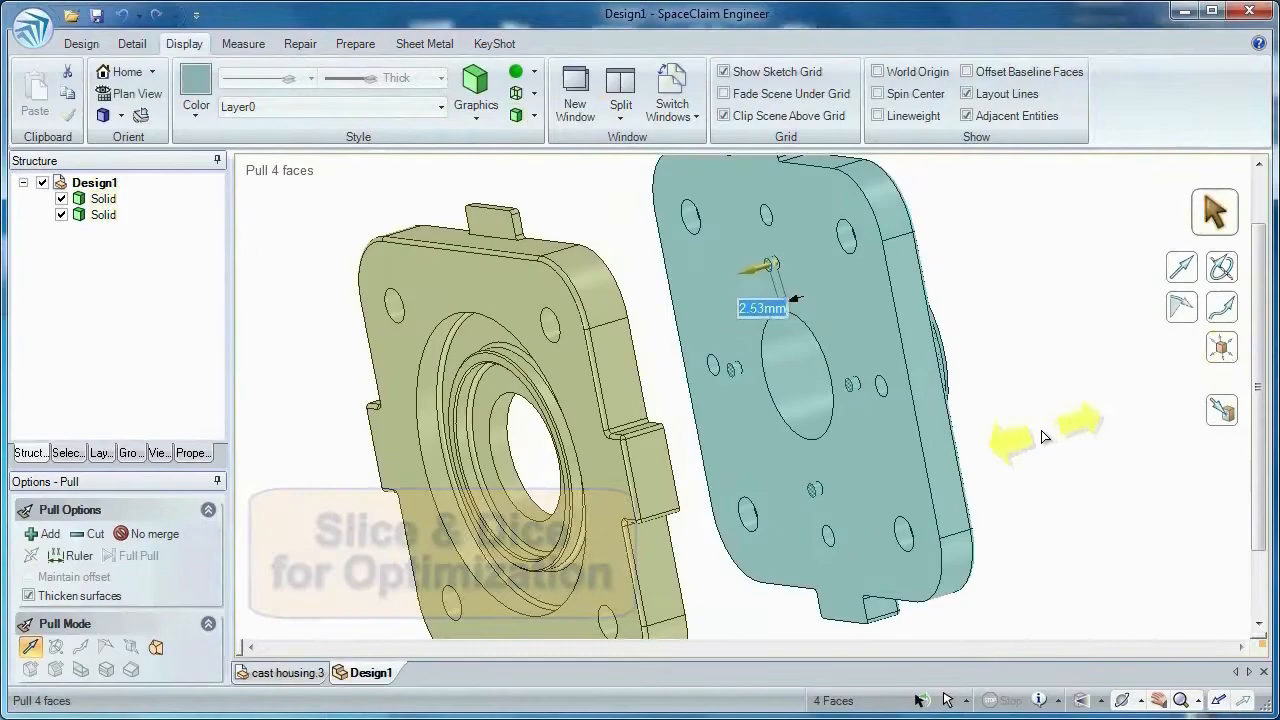